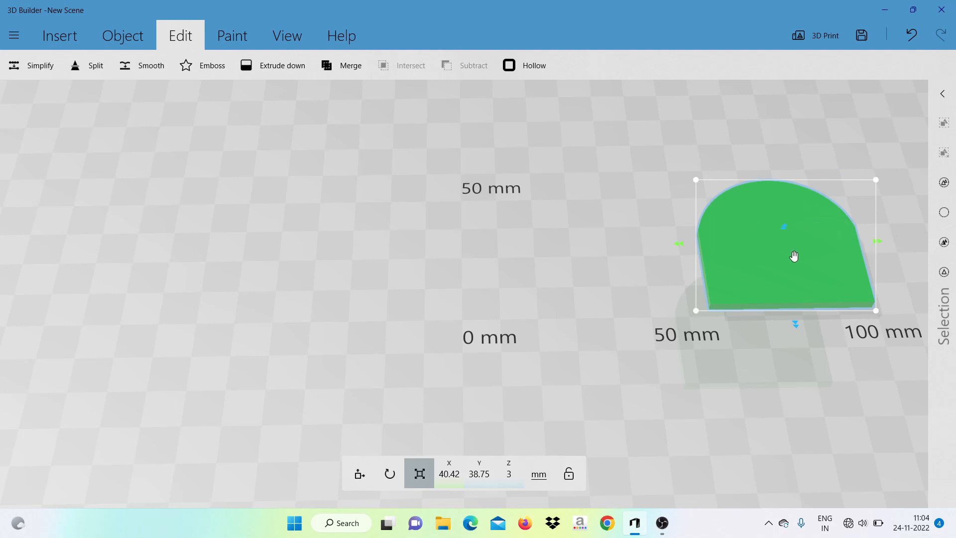
Show the object commands (duplicate, mirror, measure) for the green base plate.
click(122, 35)
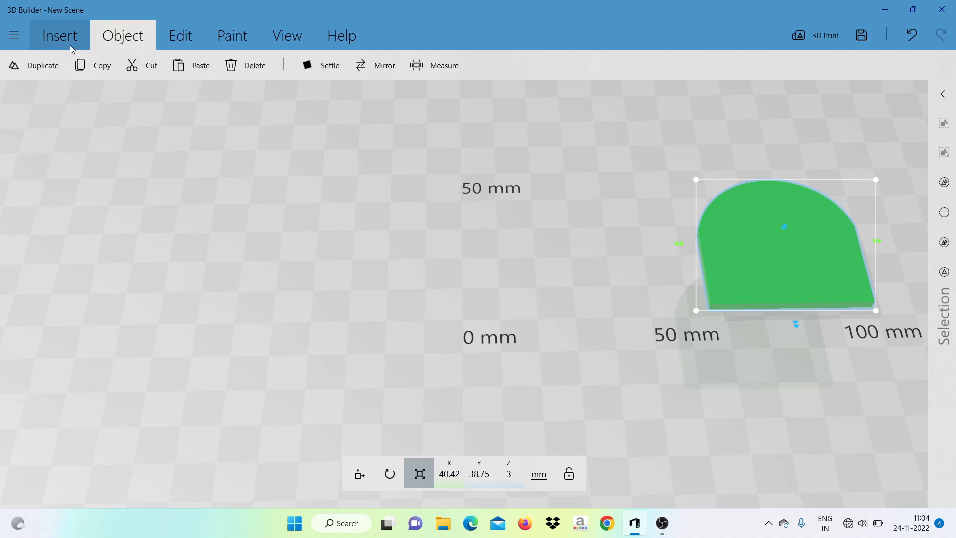
Insert a 5 by 5 by 40 mm blue cylinder onto the green plate.
click(60, 35)
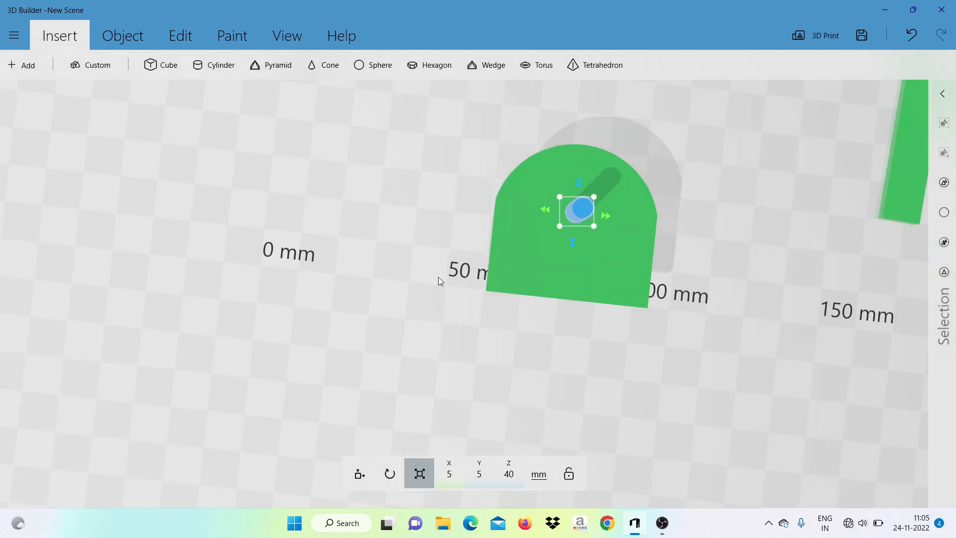
click(180, 35)
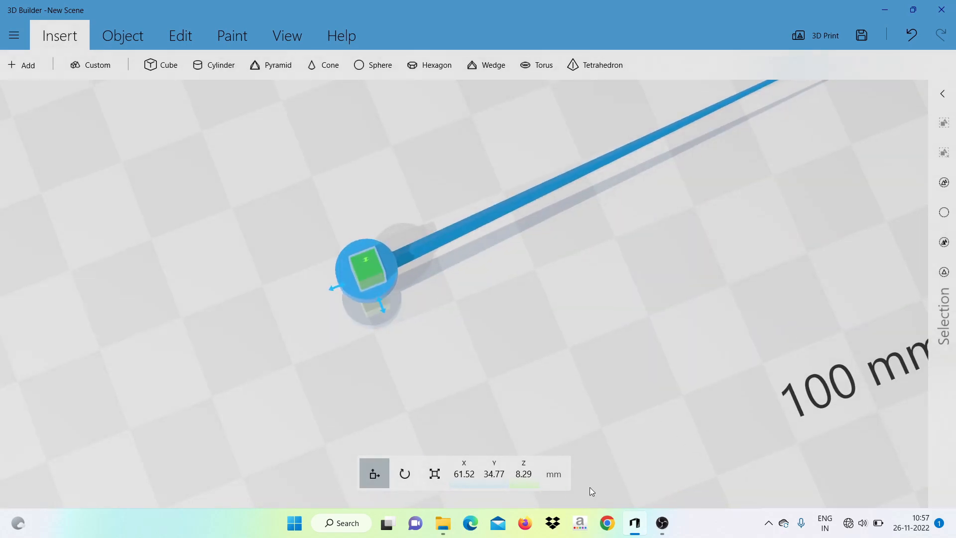
Bring up the Edit commands, including Subtract, with the cube at the needle's round end.
click(179, 36)
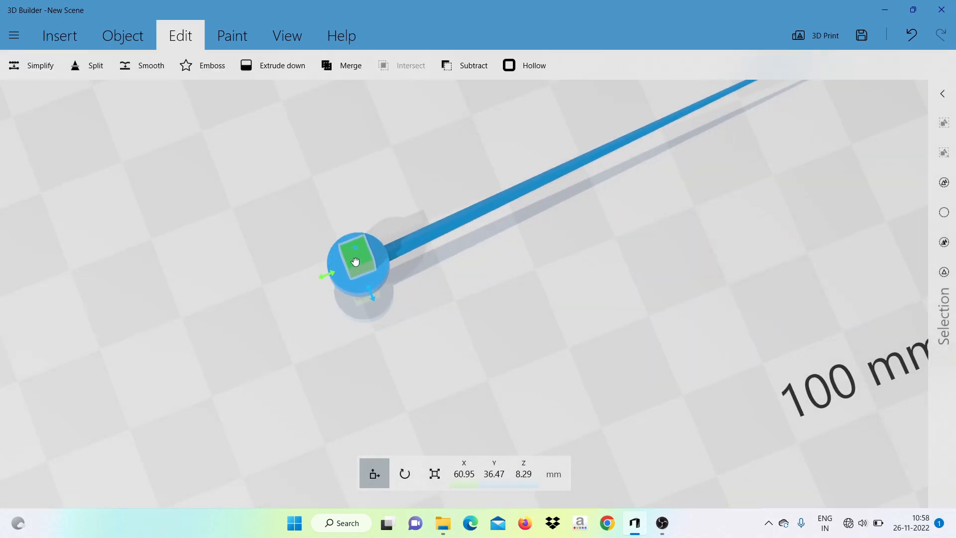